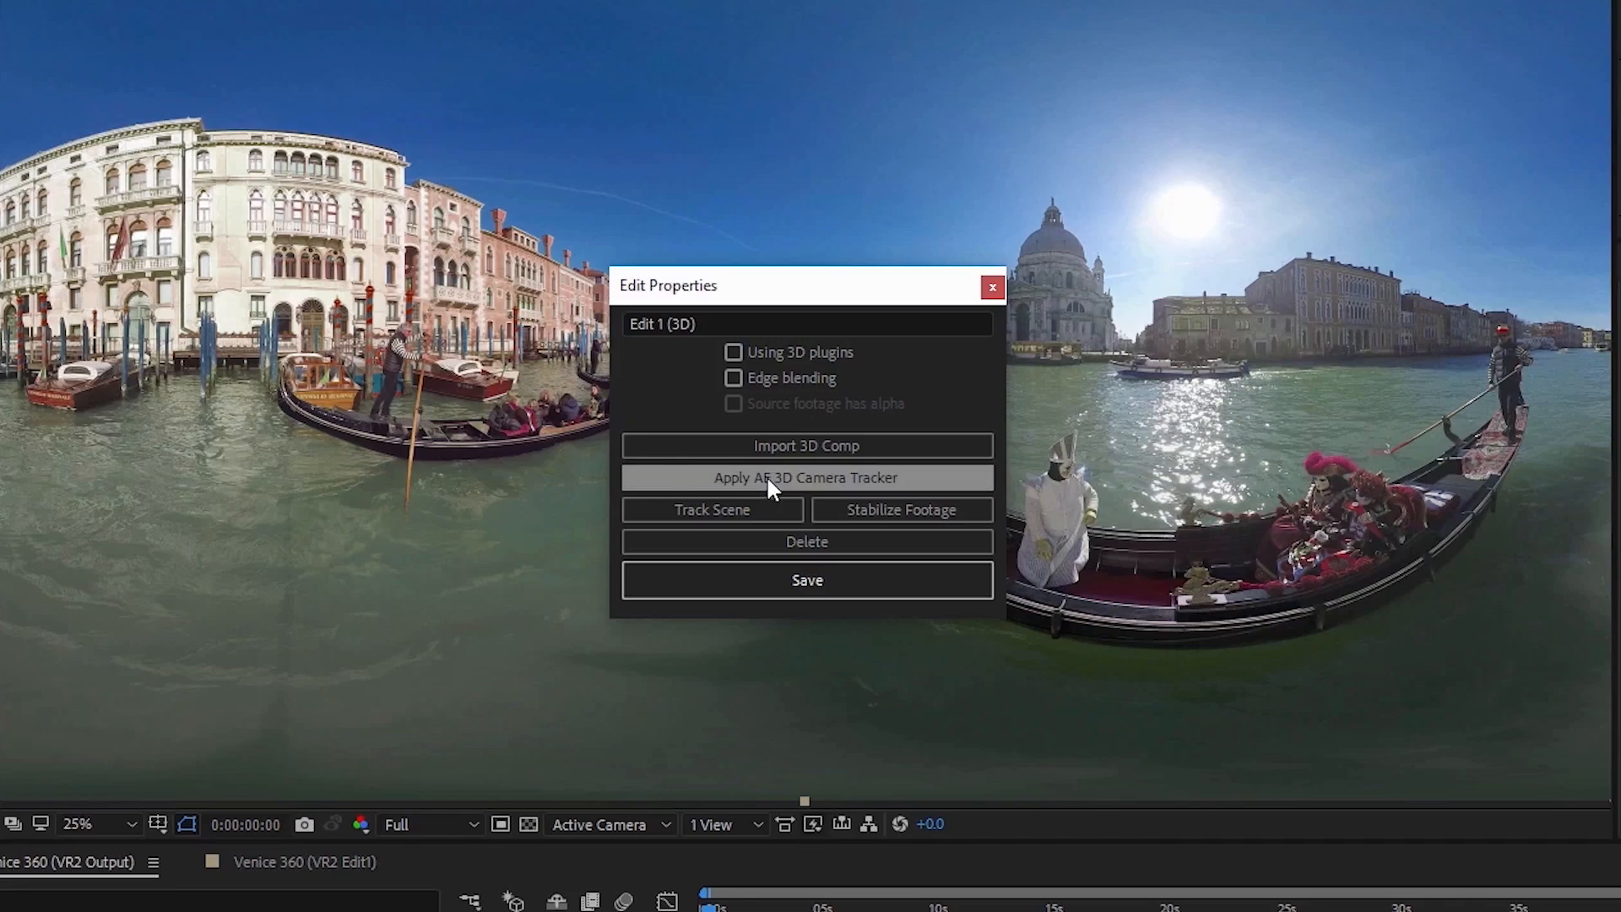
- Apply the AE 3D Camera Tracker to the Venice 360 Edit 1 (3D)
click(806, 476)
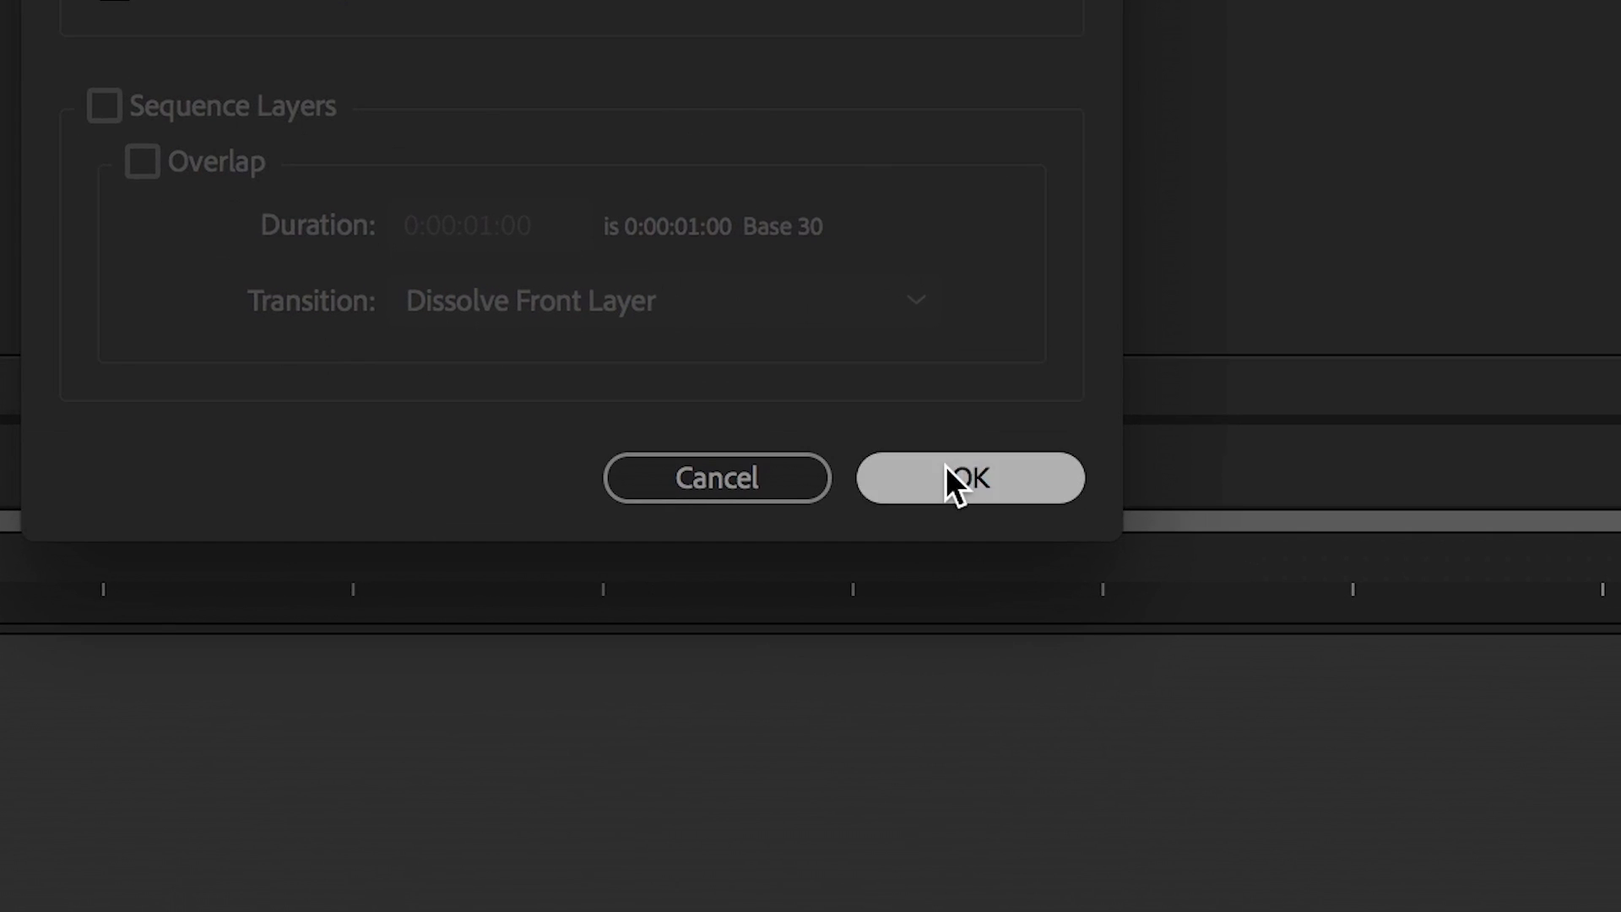
- Confirm the new composition settings and bring up the Keyboard Shortcuts editor
click(968, 478)
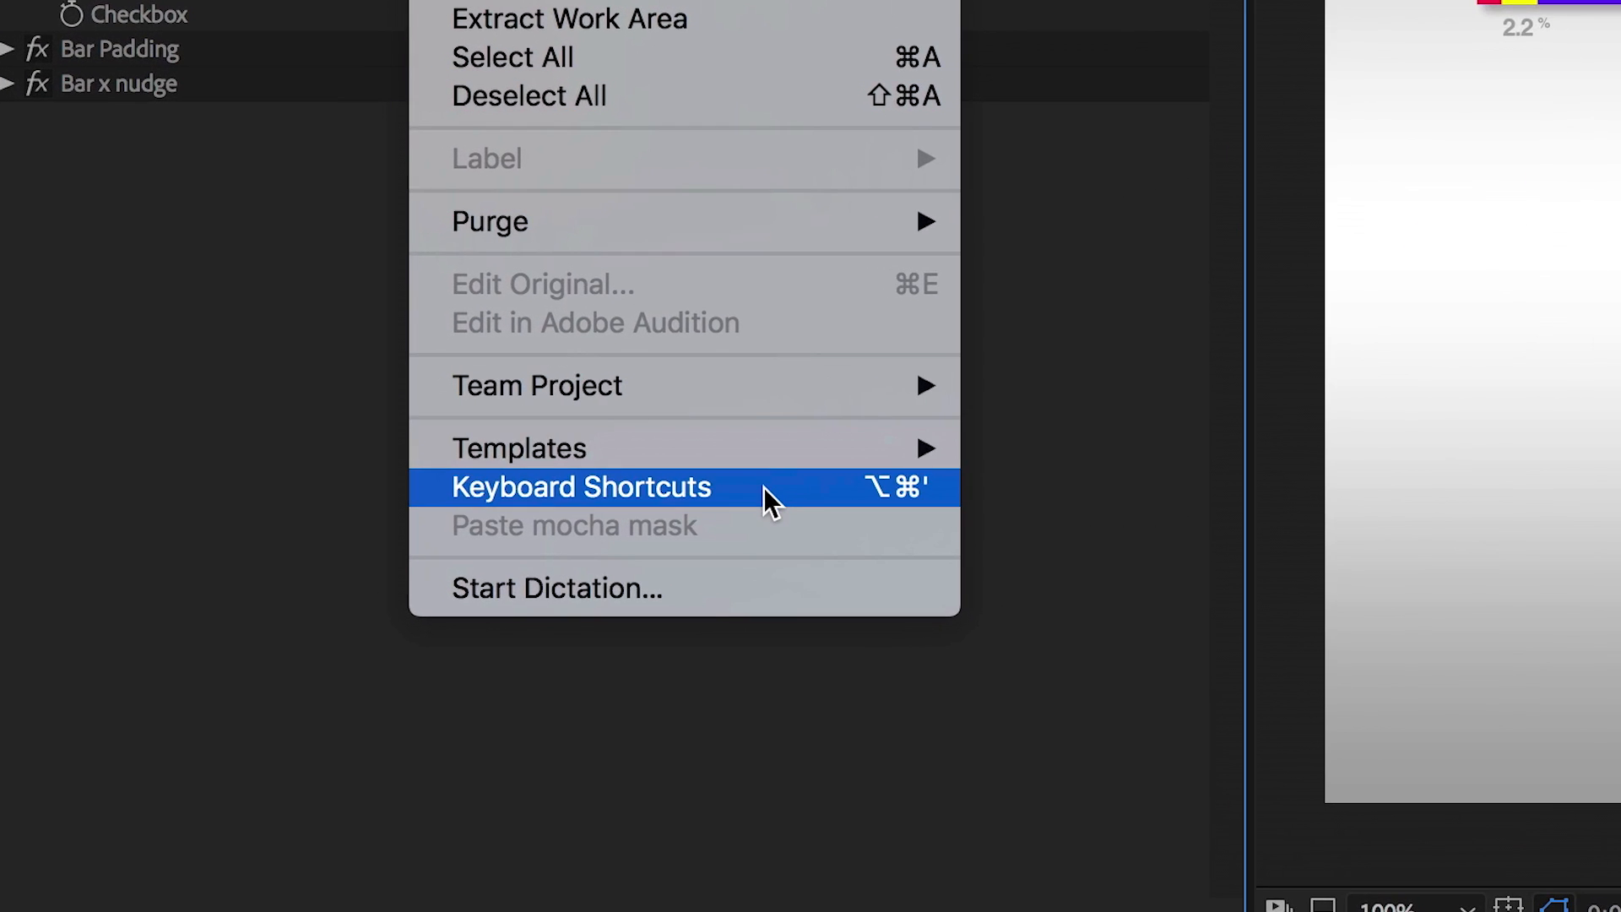
click(581, 487)
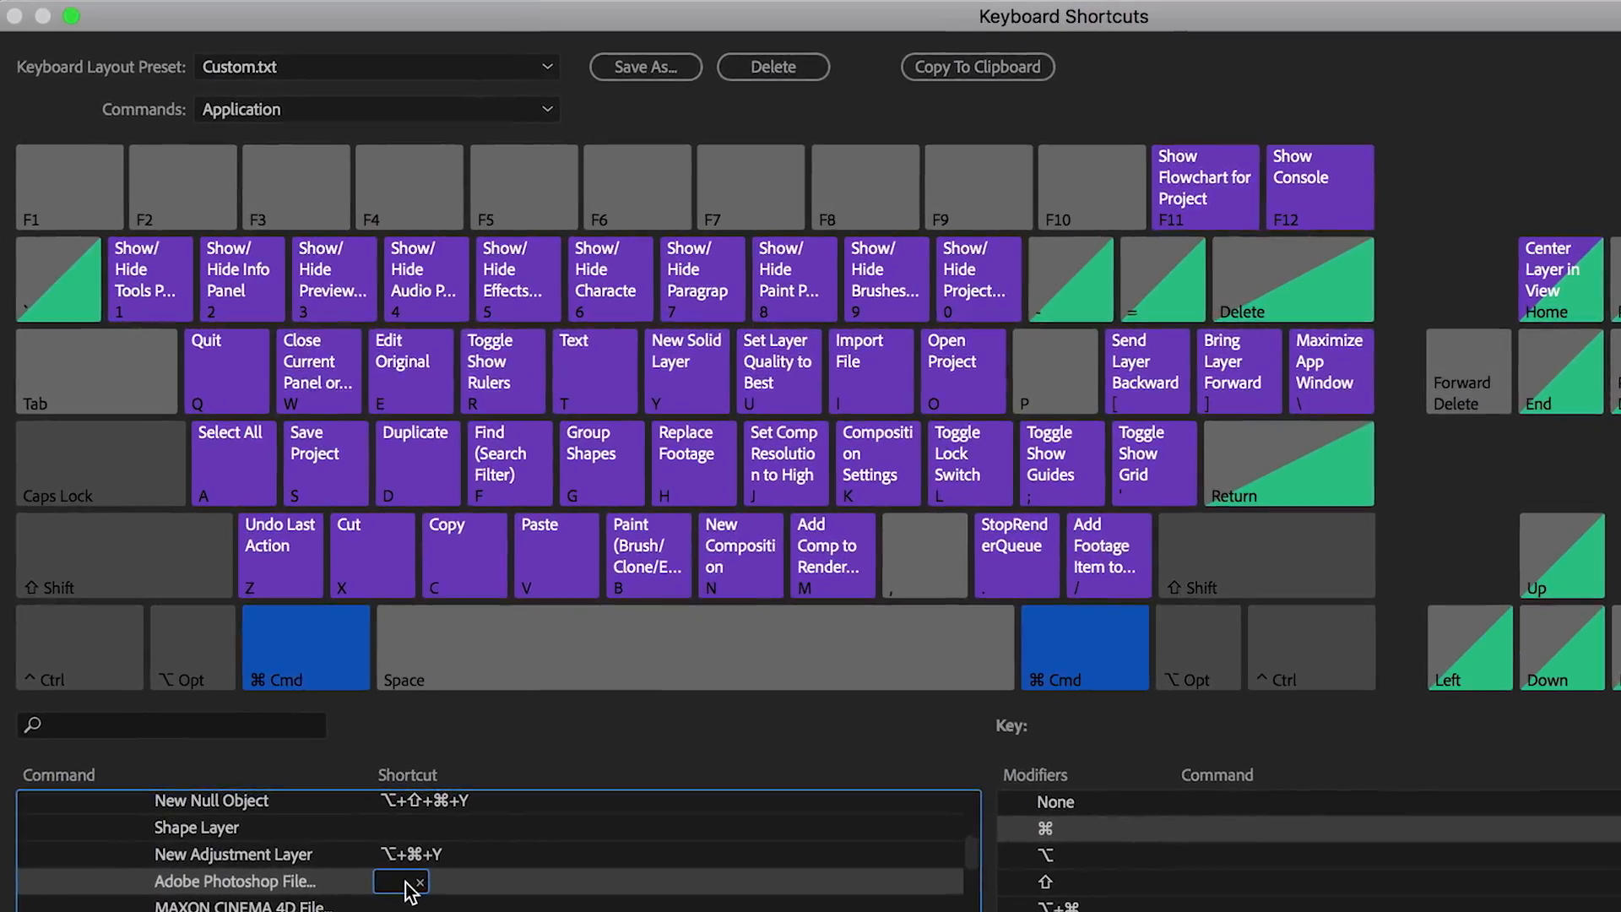